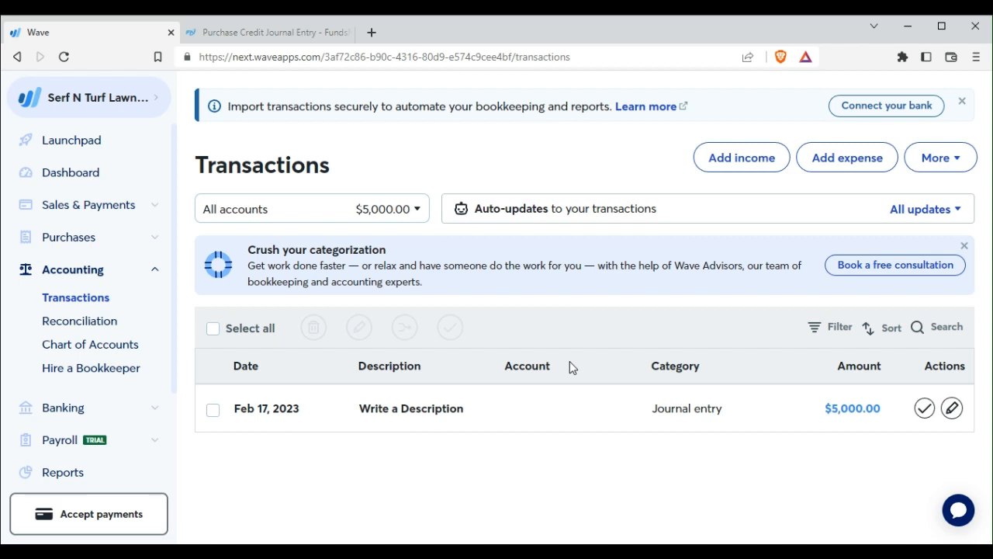
{"action": "mouse_move", "coordinate": [565, 327]}
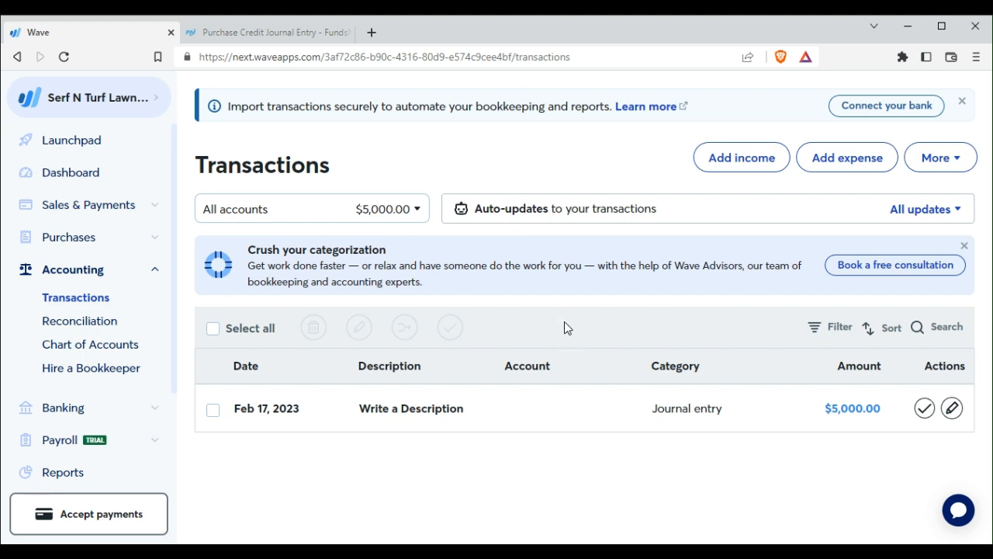
{"action": "mouse_move", "coordinate": [952, 142]}
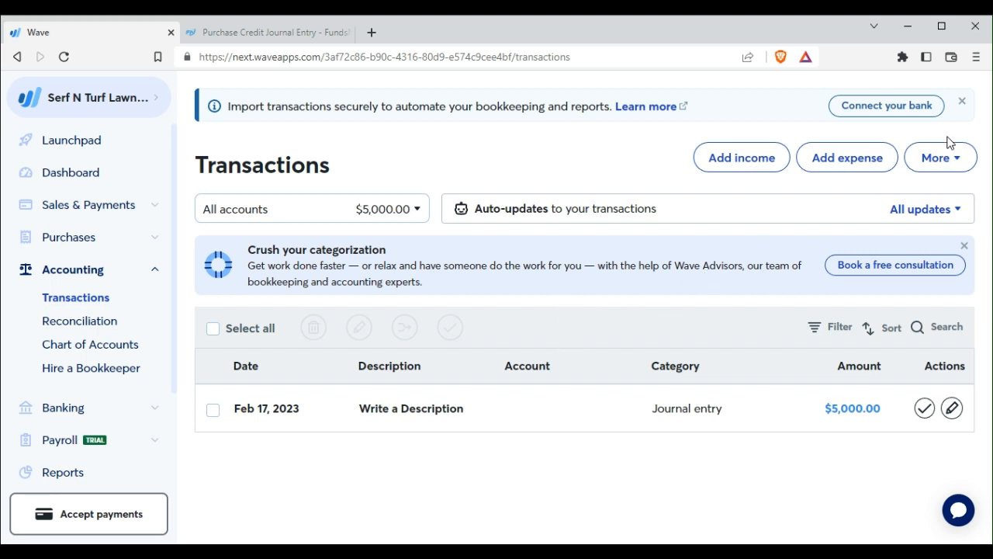
{"action": "mouse_move", "coordinate": [940, 158]}
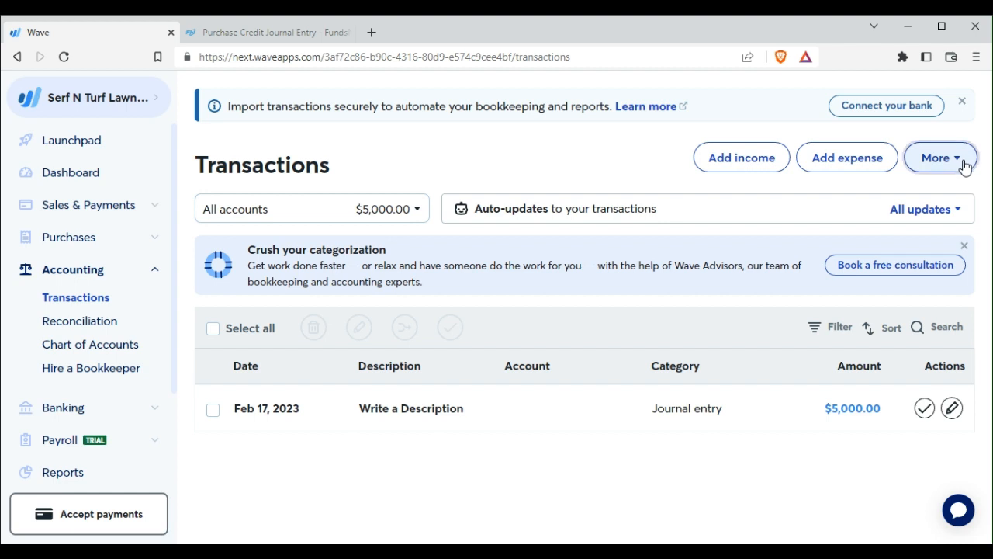
Start a new journal transaction and describe its first line as 'Donated Truck'
{"action": "left_click", "coordinate": [937, 156]}
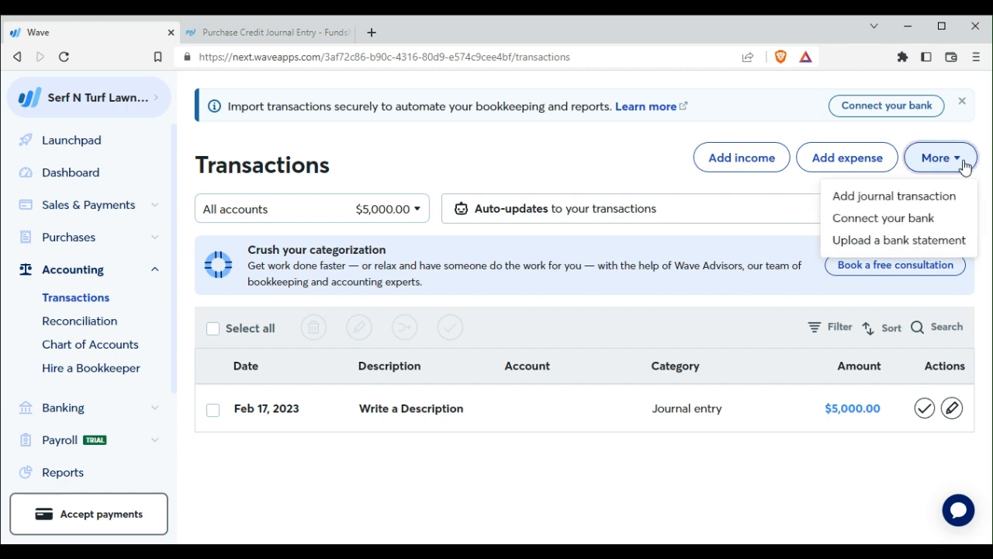
{"action": "mouse_move", "coordinate": [894, 196]}
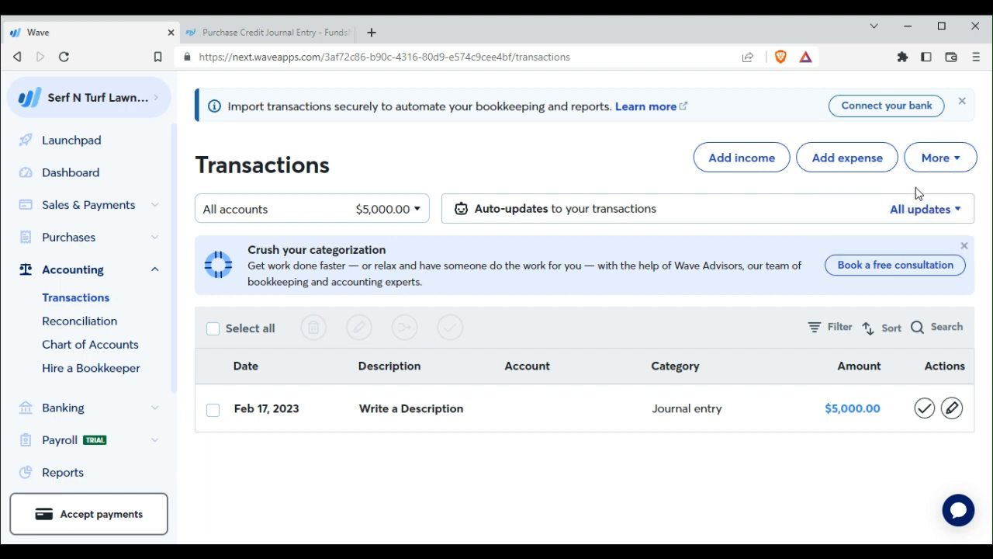
{"action": "left_click", "coordinate": [951, 408]}
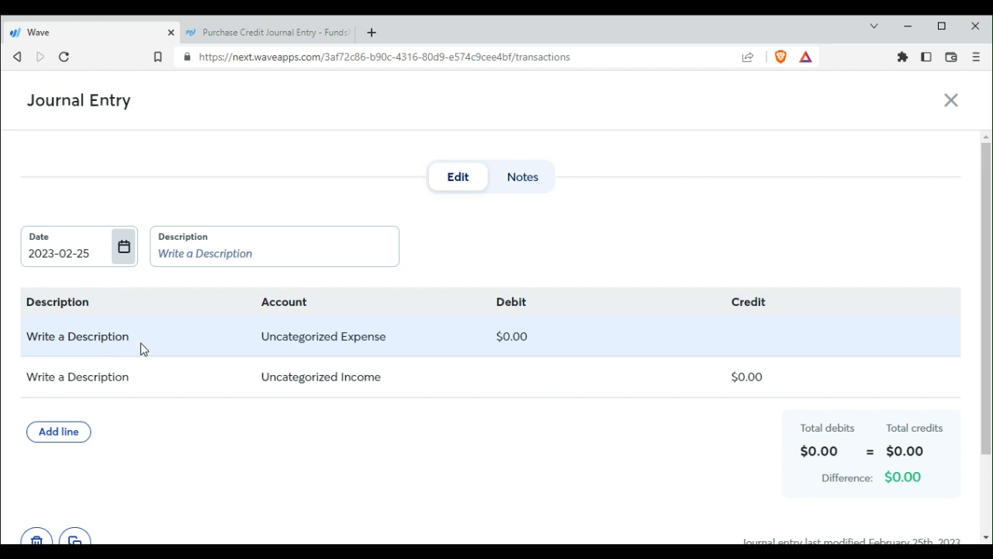
{"action": "left_click", "coordinate": [78, 336]}
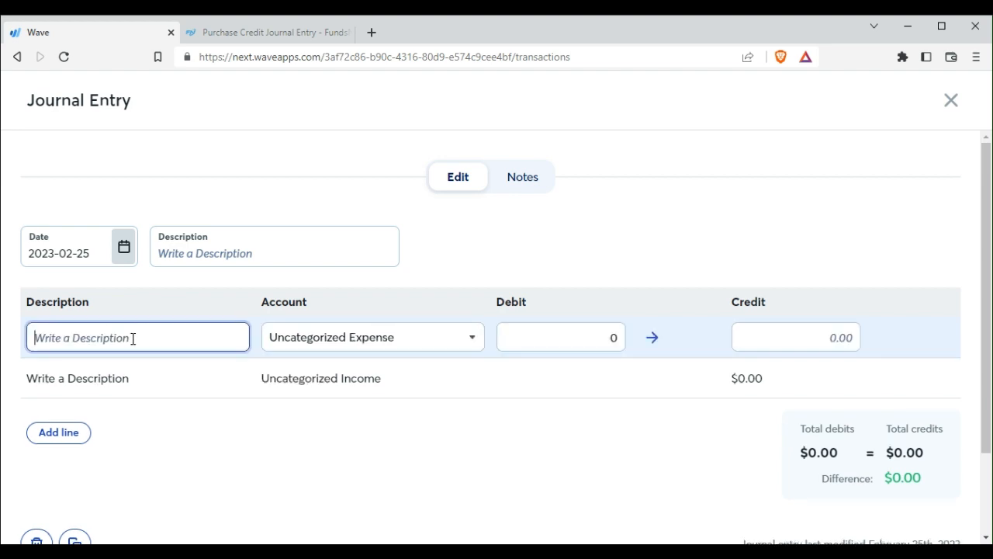
{"action": "type", "text": "Donated Truck"}
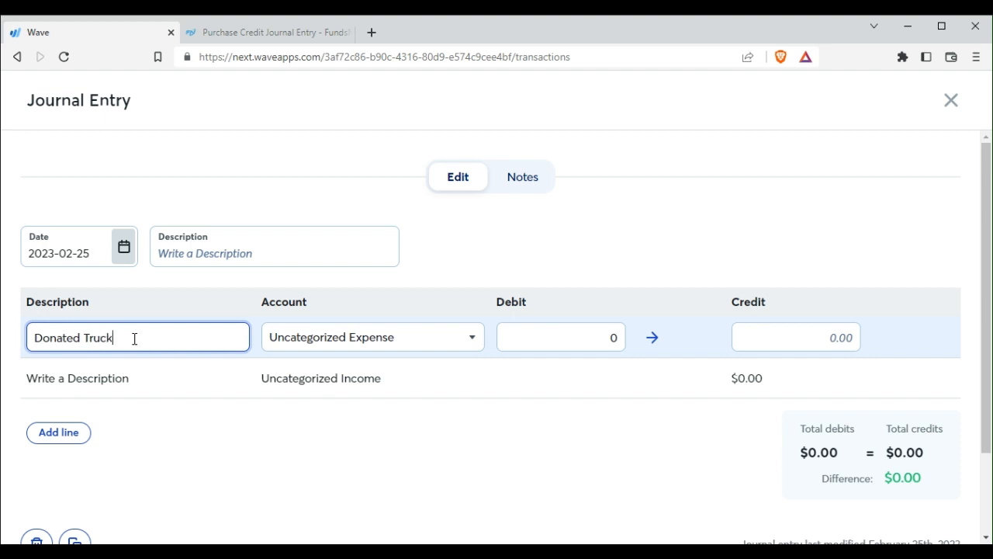
Set the first line's account to Truck with a $6,600 debit
{"action": "left_click", "coordinate": [372, 337]}
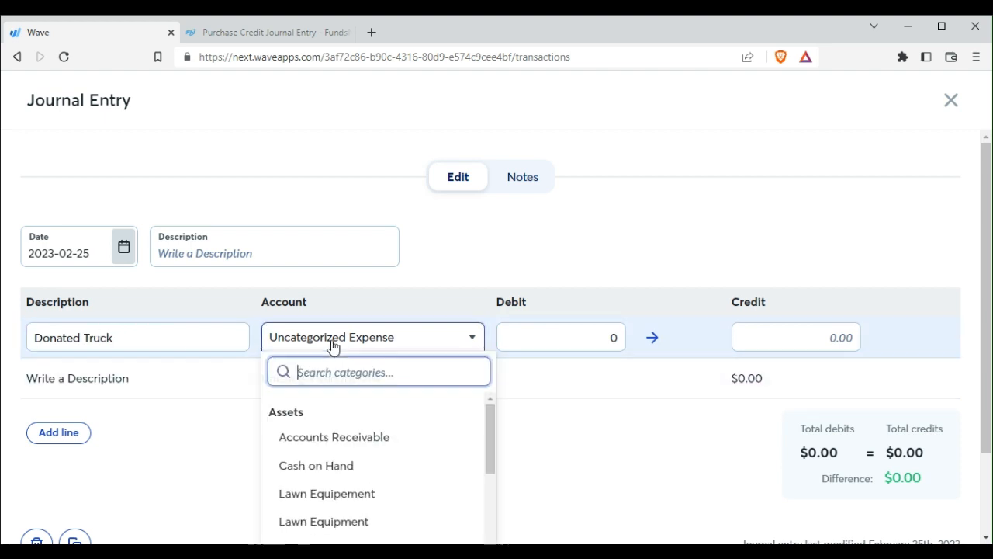
{"action": "scroll", "scroll_direction": "down", "scroll_amount": 3}
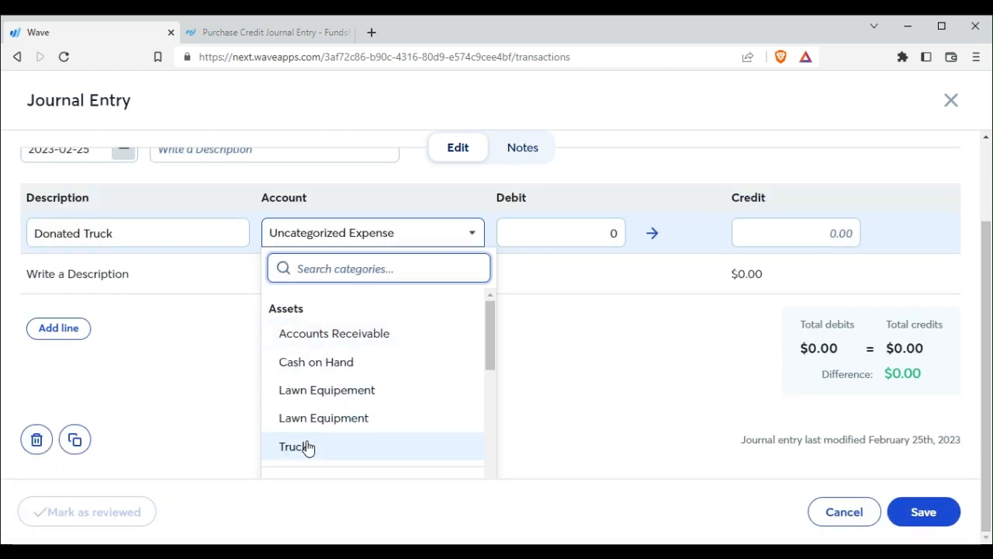
{"action": "left_click", "coordinate": [297, 446]}
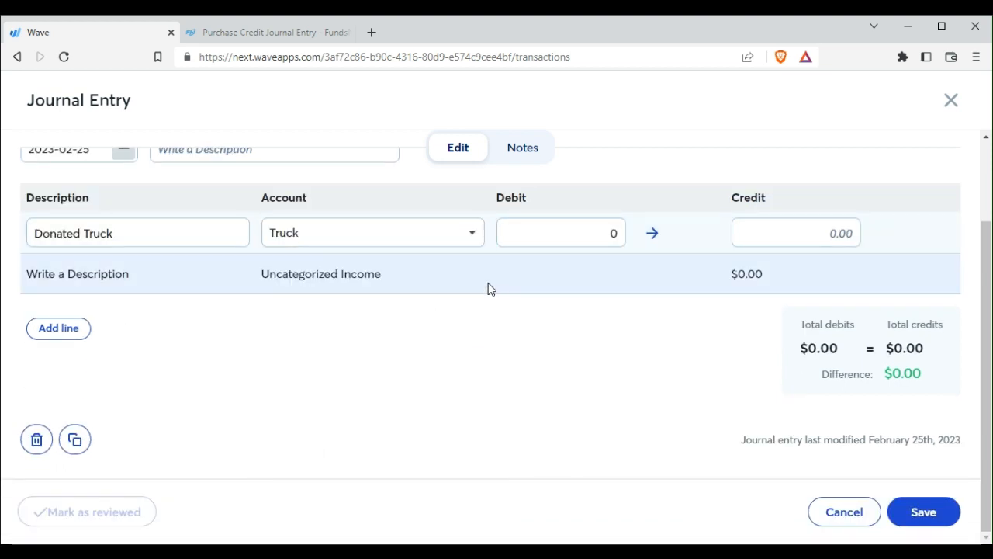
{"action": "left_click", "coordinate": [560, 232]}
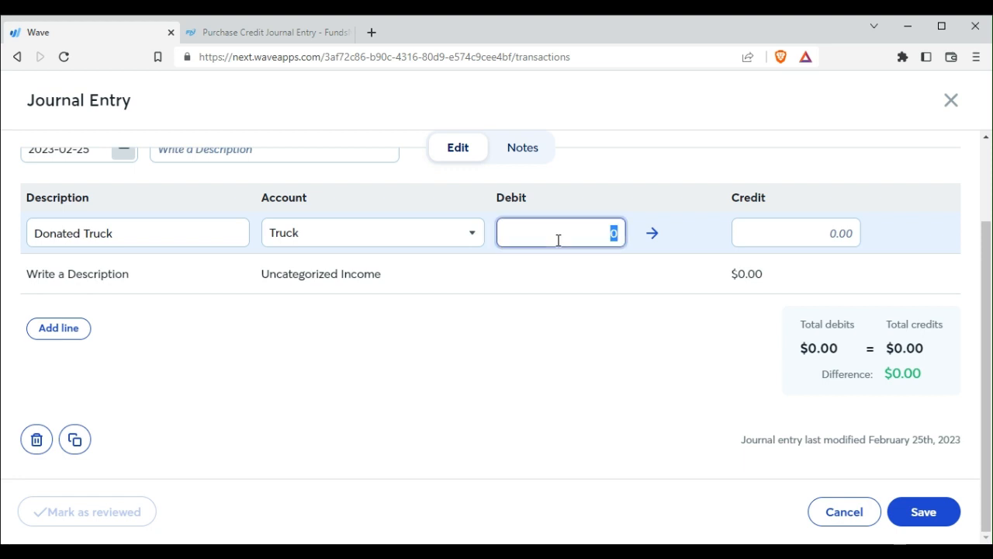
{"action": "type", "text": "6"}
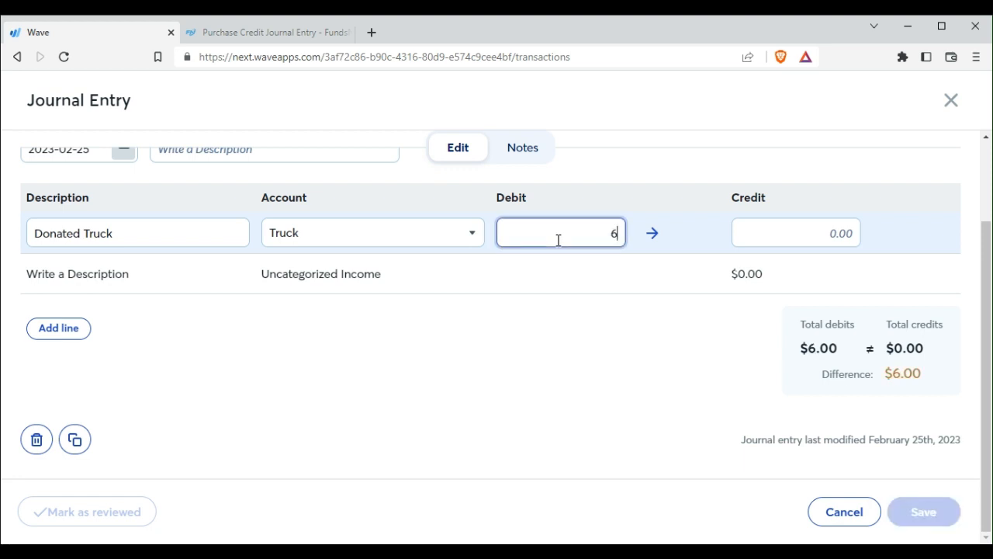
{"action": "type", "text": "600"}
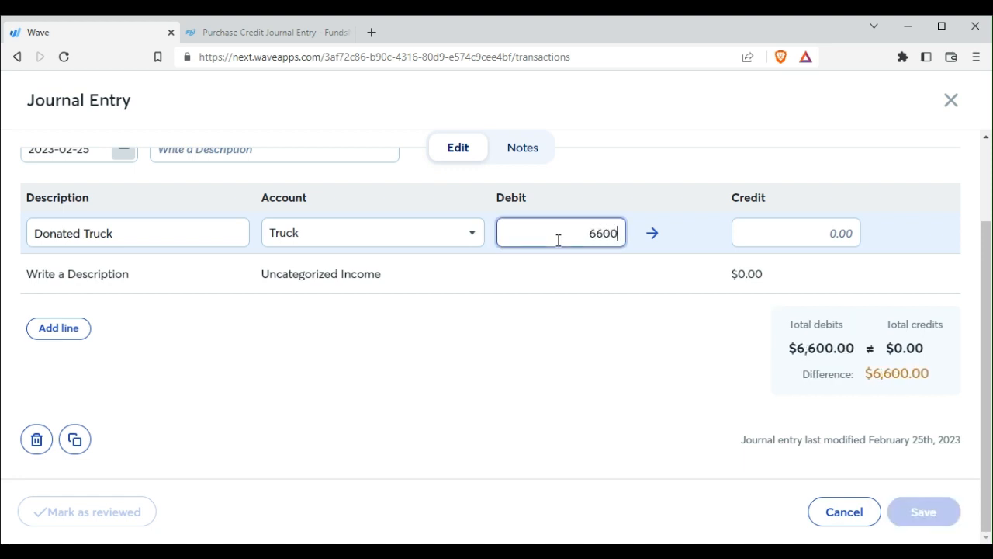
{"action": "mouse_move", "coordinate": [198, 284]}
{"action": "type", "text": "Do"}
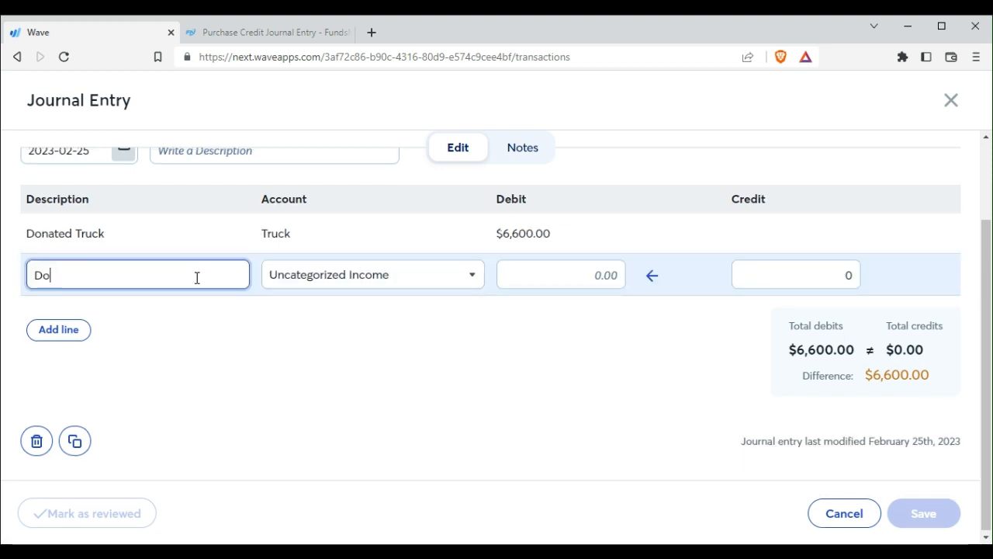
Describe line 2 as 'Donated Truck' and assign it to Donation Income
{"action": "type", "text": "nated"}
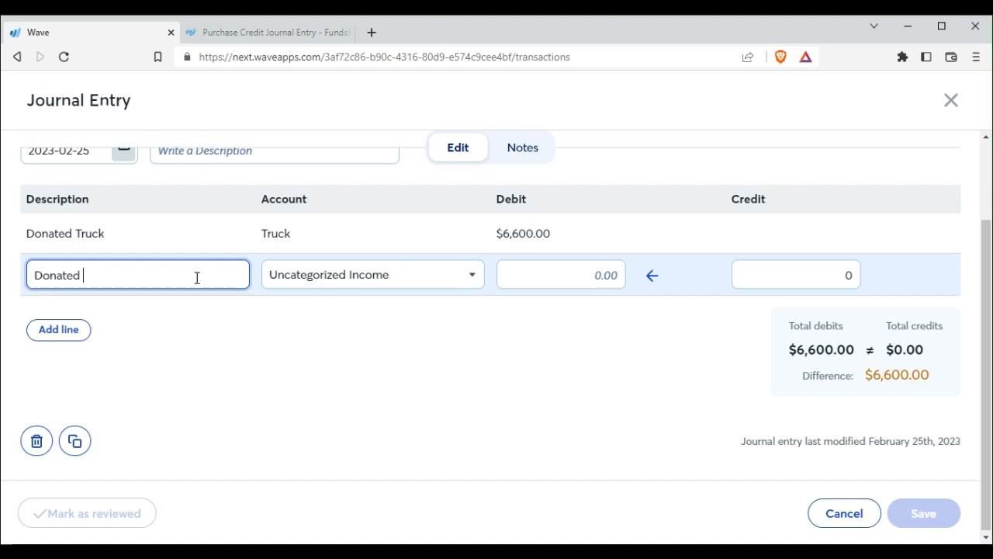
{"action": "type", "text": "Truck"}
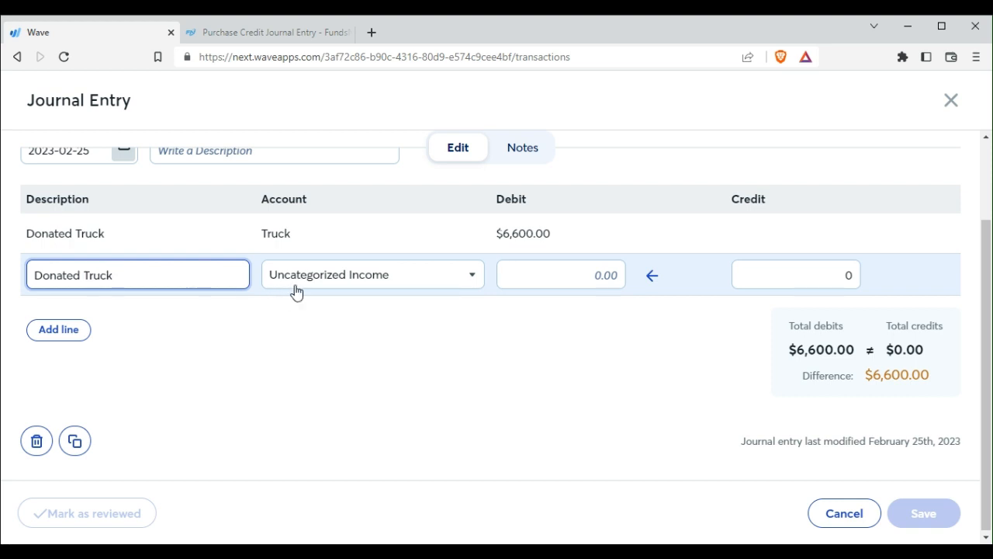
{"action": "left_click", "coordinate": [373, 274]}
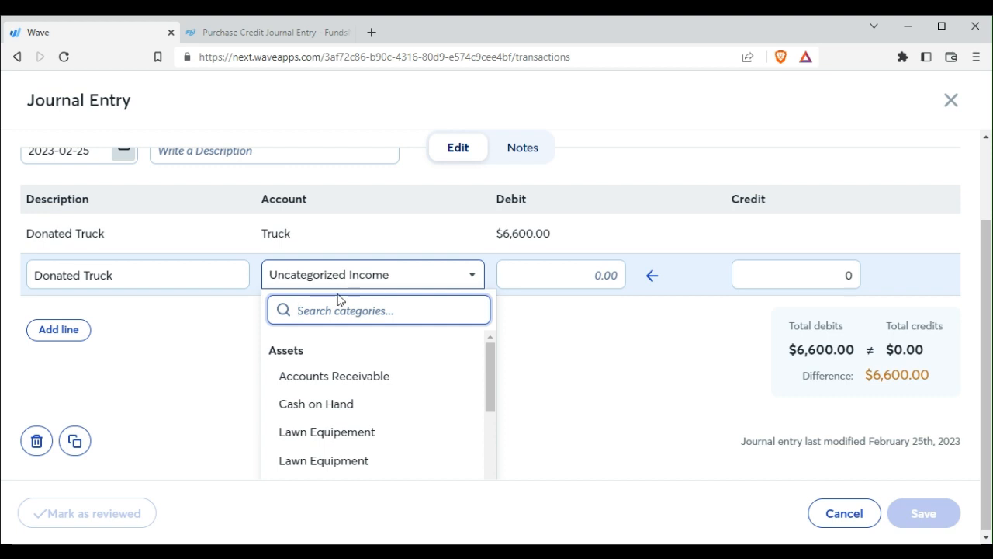
{"action": "scroll", "scroll_direction": "down", "scroll_amount": 3}
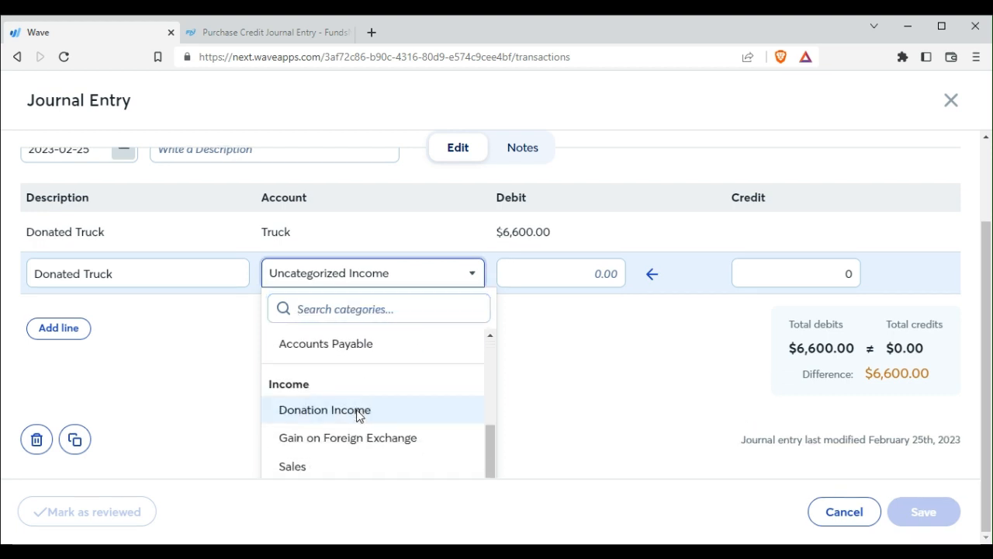
{"action": "left_click", "coordinate": [324, 409]}
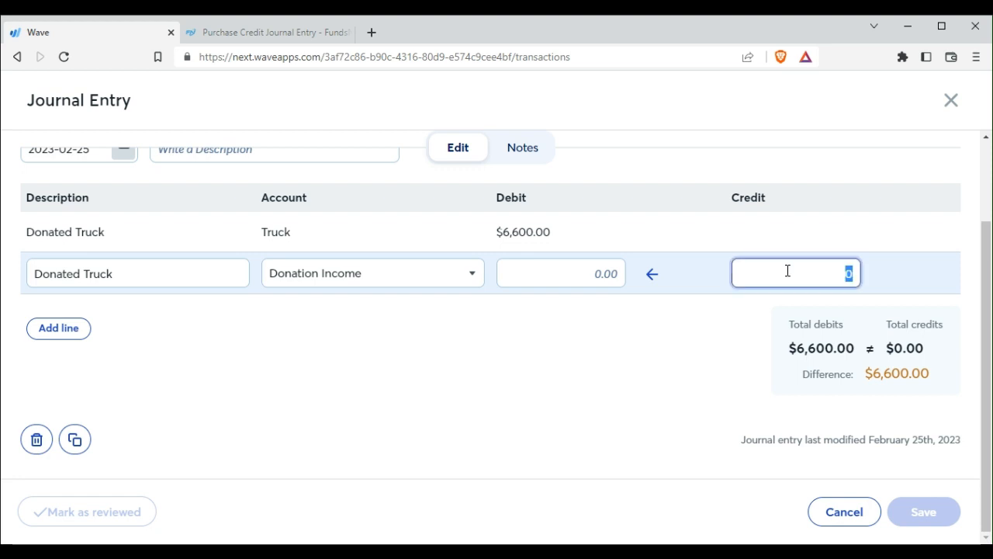
Enter a $6,600 credit on line 2 and save the balanced entry
{"action": "type", "text": "6000"}
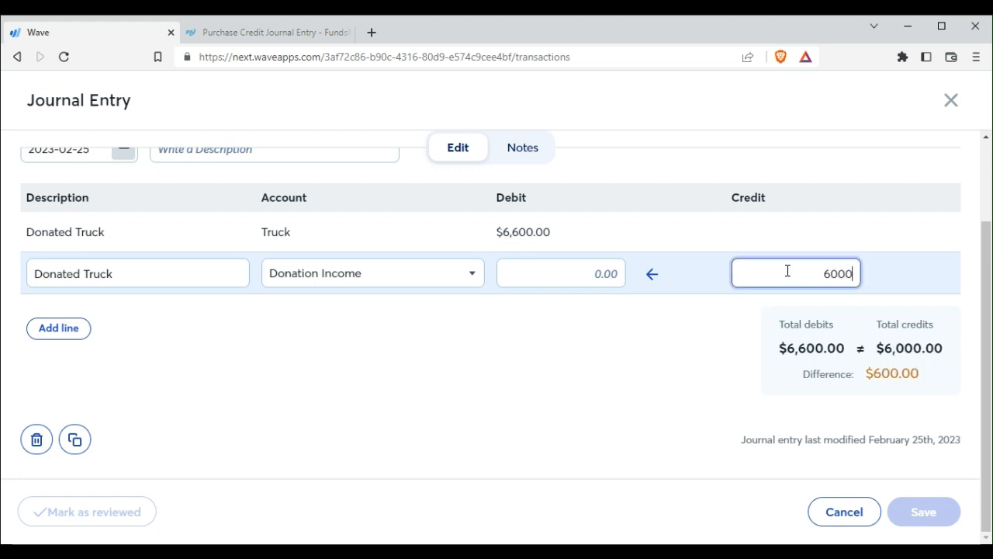
{"action": "key", "text": "BackSpace"}
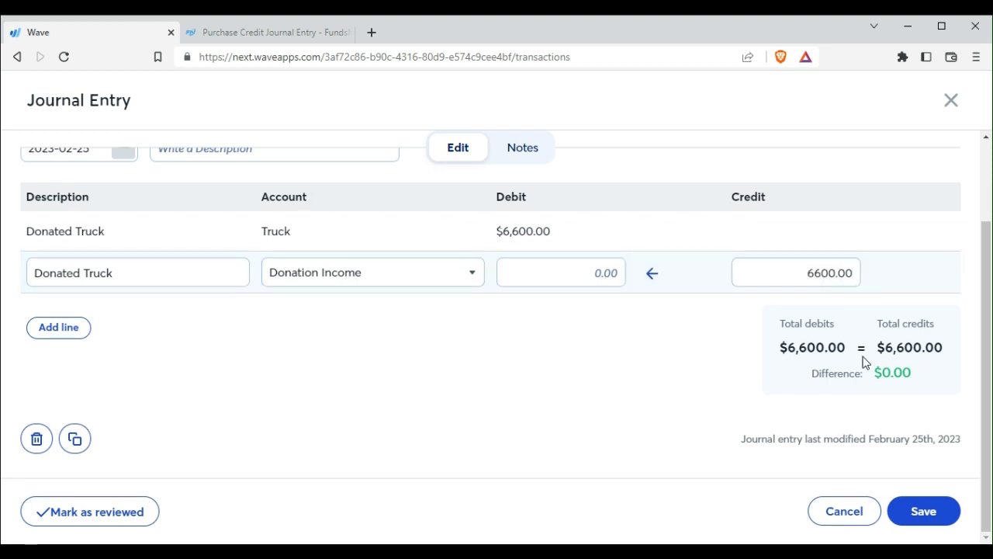
{"action": "mouse_move", "coordinate": [923, 511]}
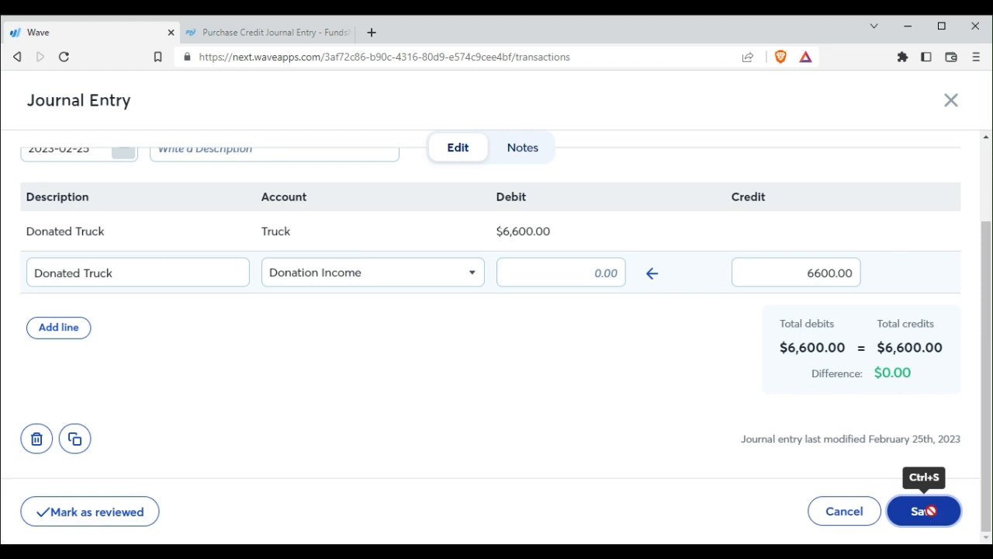
{"action": "left_click", "coordinate": [924, 510]}
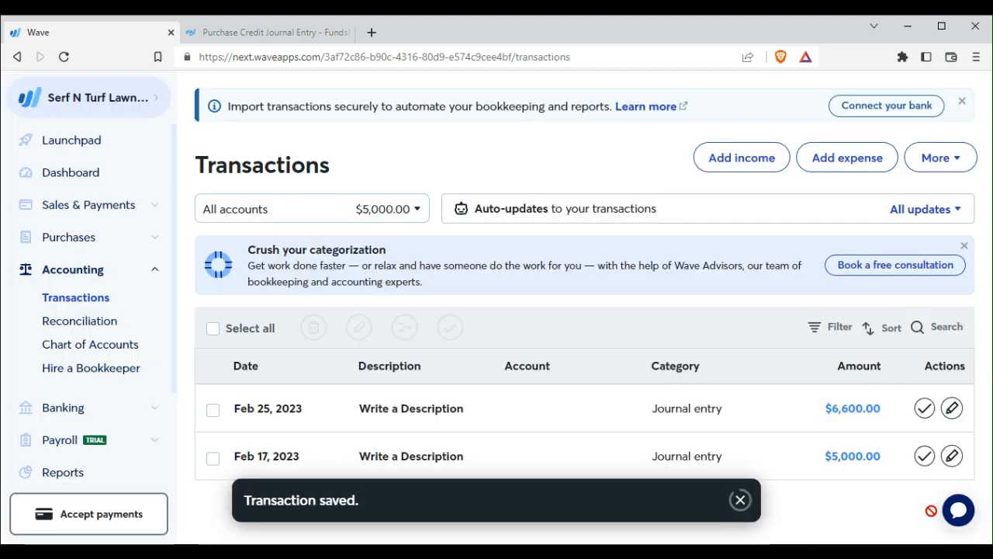